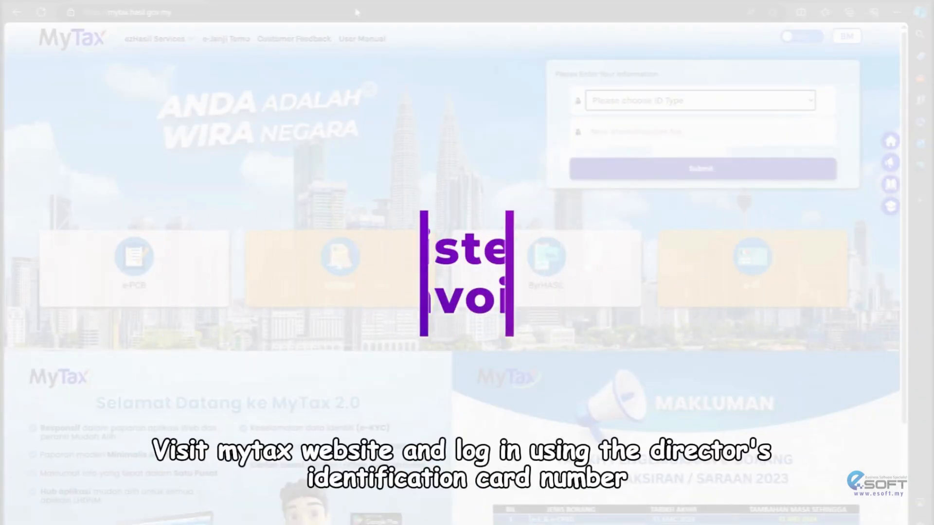
# Step: Log in to MyTax with the director's ID type and password, then go to MyInvois
pyautogui.click(701, 100)
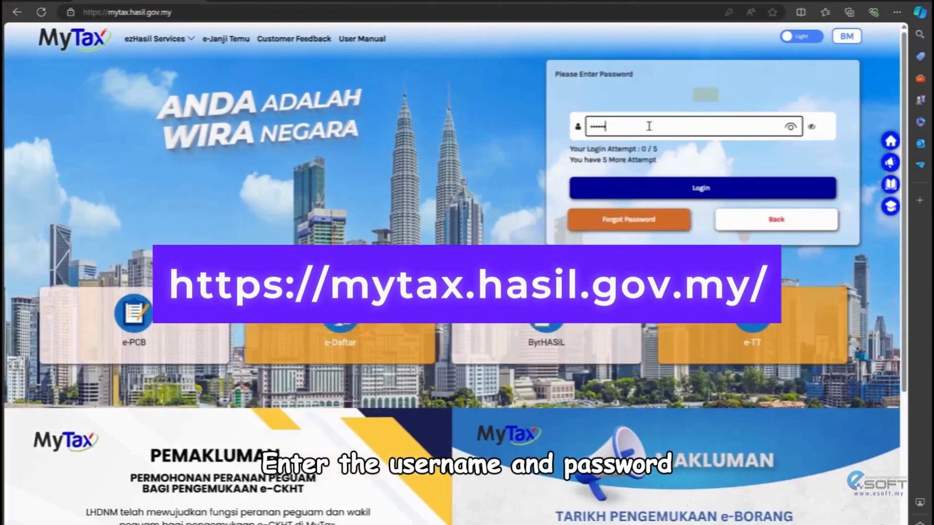
pyautogui.click(702, 188)
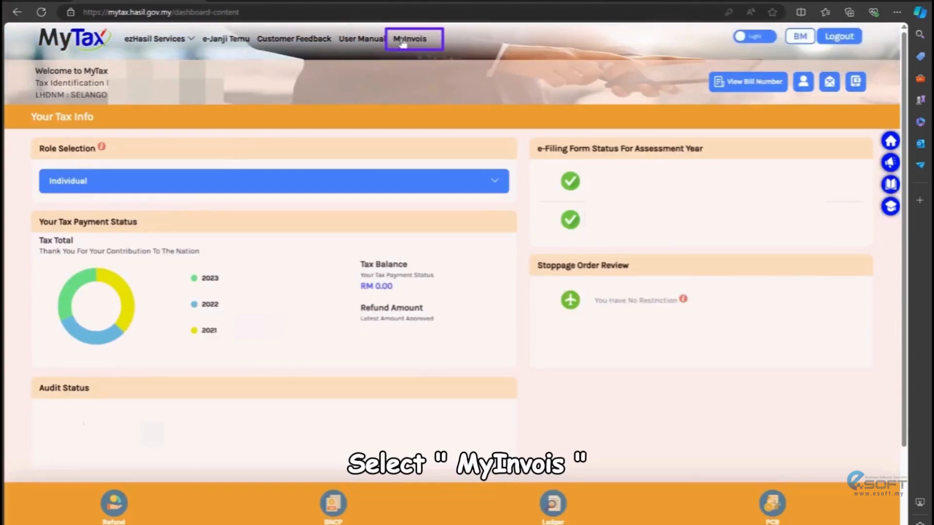
pyautogui.click(410, 38)
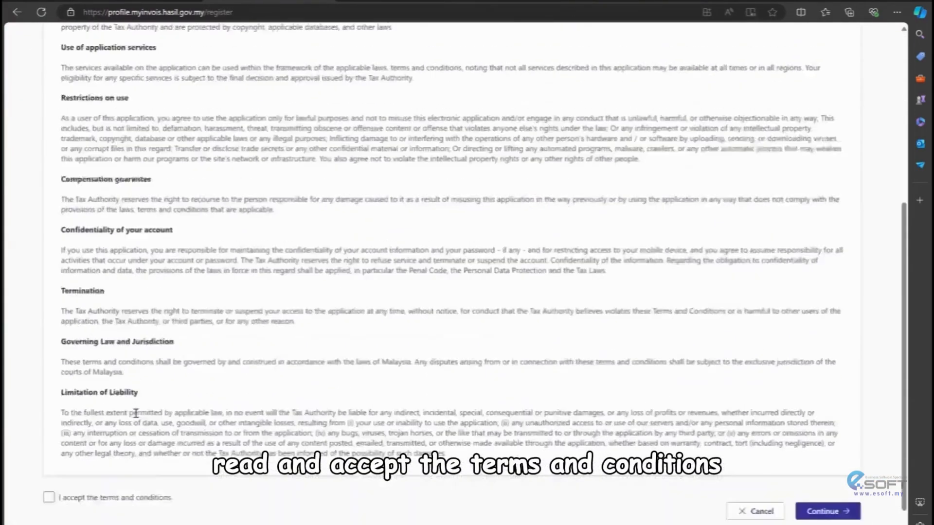
# Step: Accept the terms and save the taxpayer profile with Malaysia, Selangor, city, postal code and address lines
pyautogui.click(827, 511)
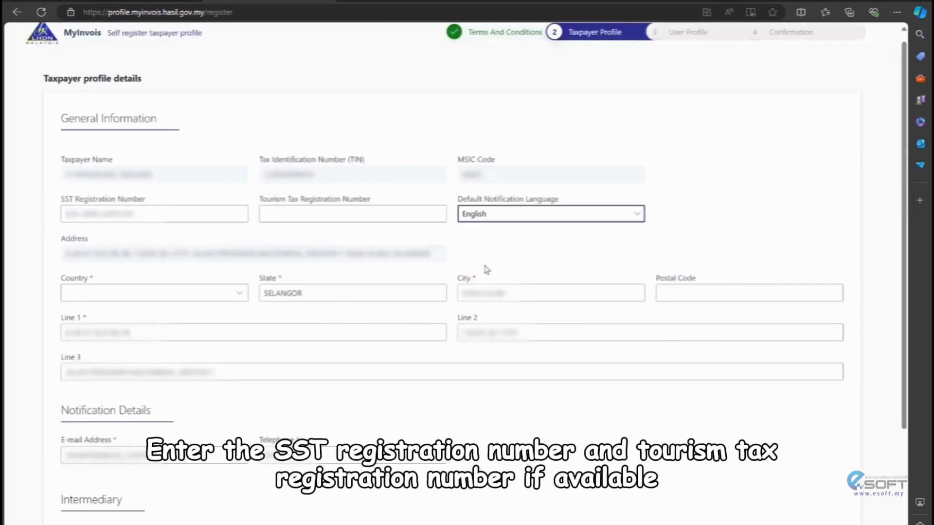
pyautogui.click(154, 293)
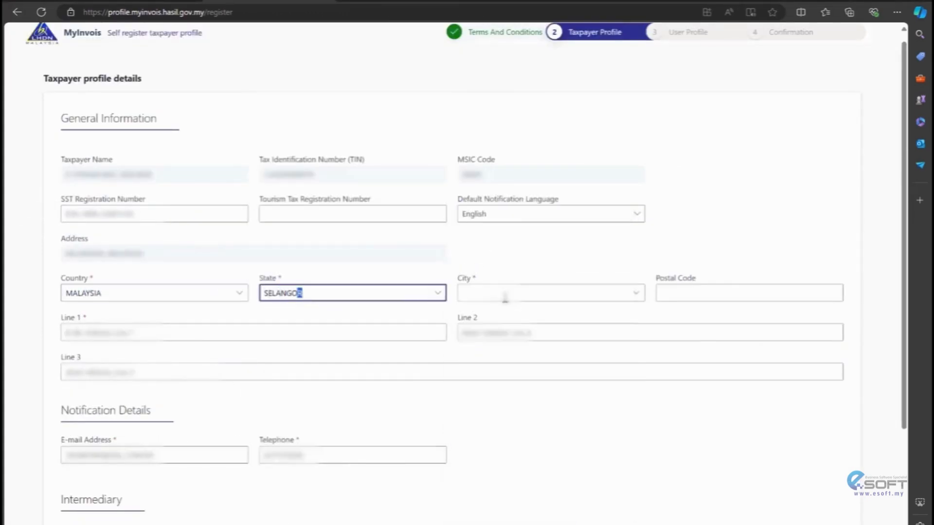
pyautogui.click(749, 293)
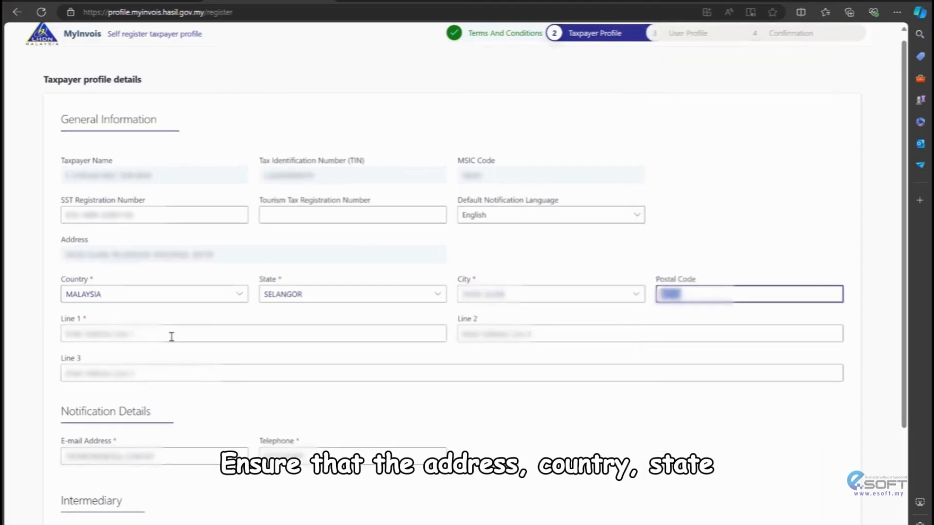
pyautogui.click(253, 332)
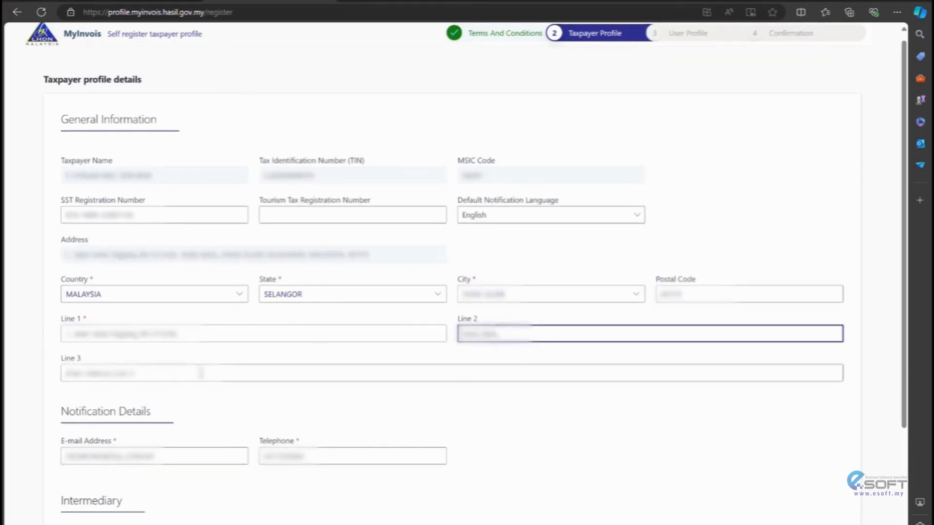
pyautogui.scroll(-3)
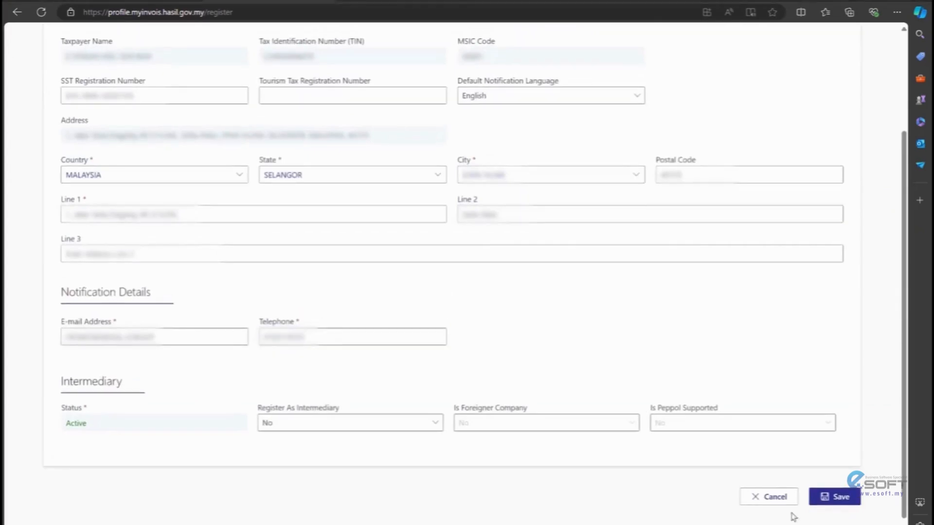
pyautogui.click(835, 496)
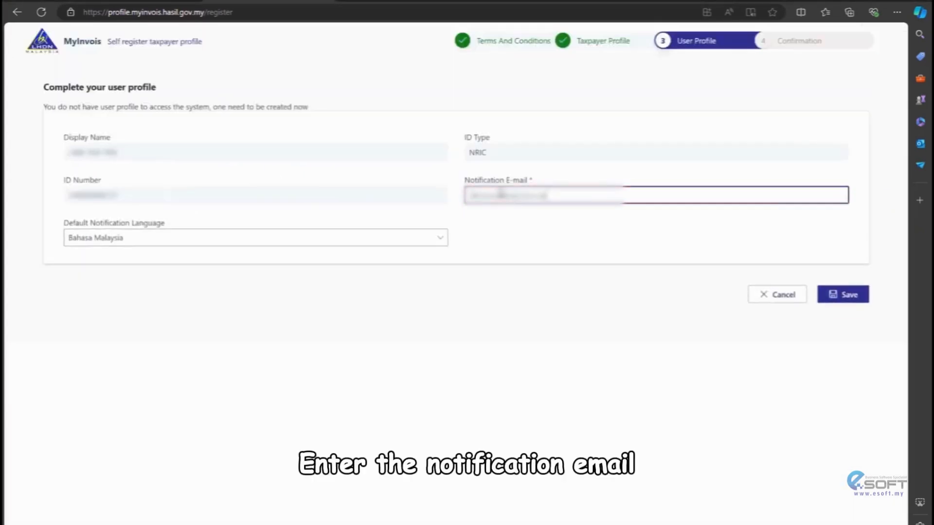
# Step: Save the user profile with English notification language and finish the registration setup
pyautogui.click(254, 238)
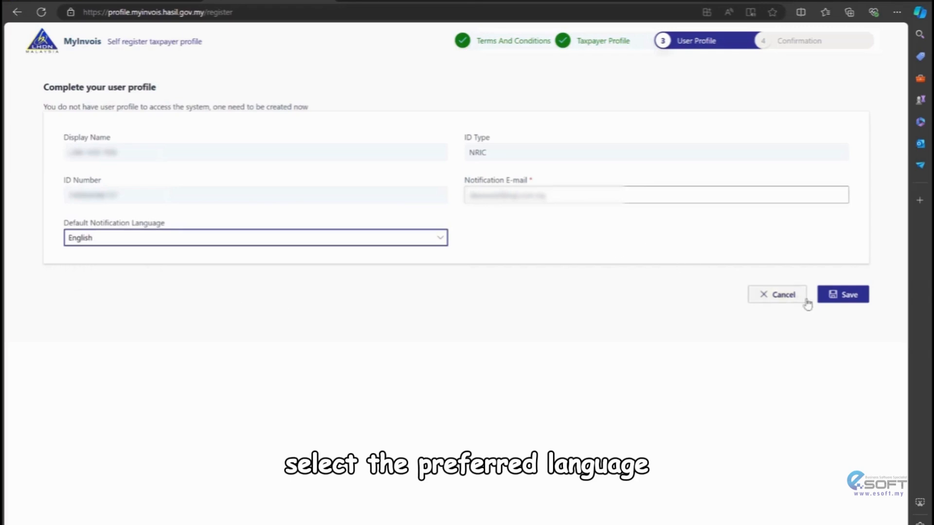
pyautogui.click(842, 294)
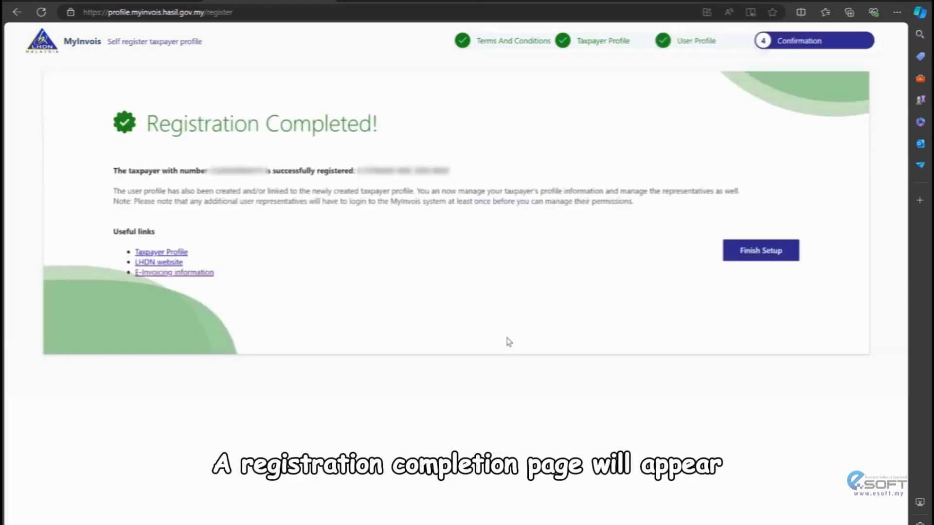
pyautogui.click(761, 250)
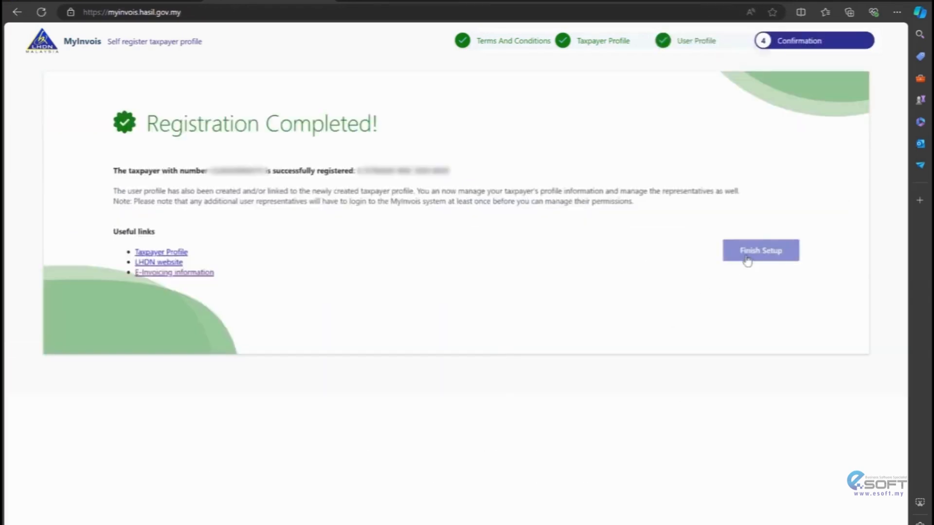
pyautogui.click(760, 250)
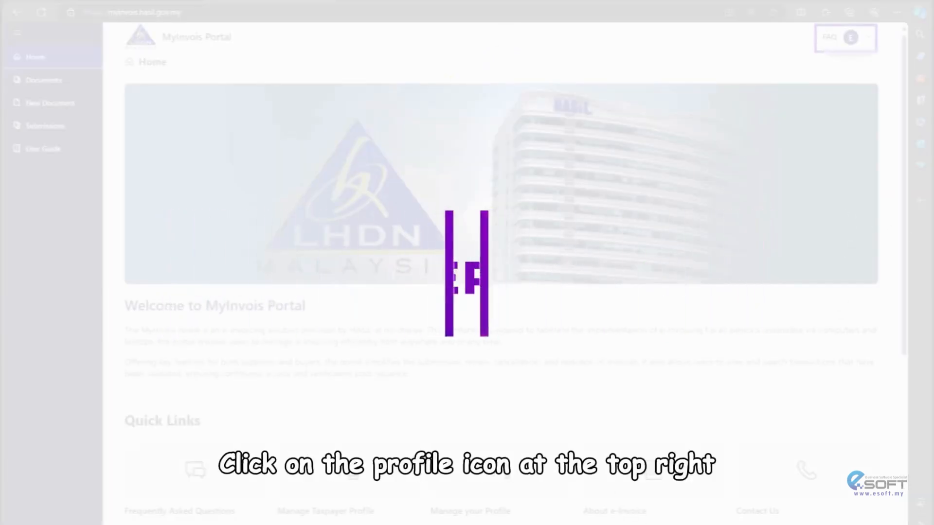
# Step: View the taxpayer profile and start Register ERP from the Representatives section
pyautogui.click(868, 38)
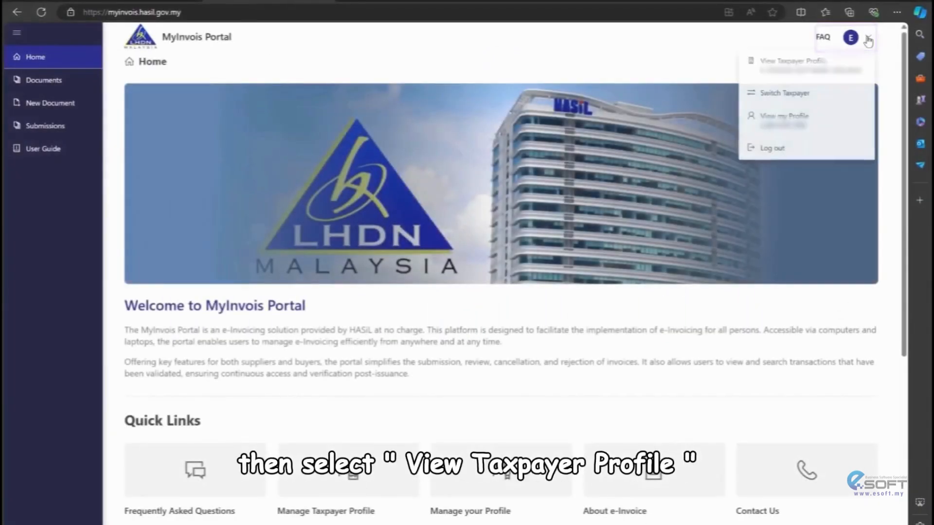
pyautogui.click(792, 60)
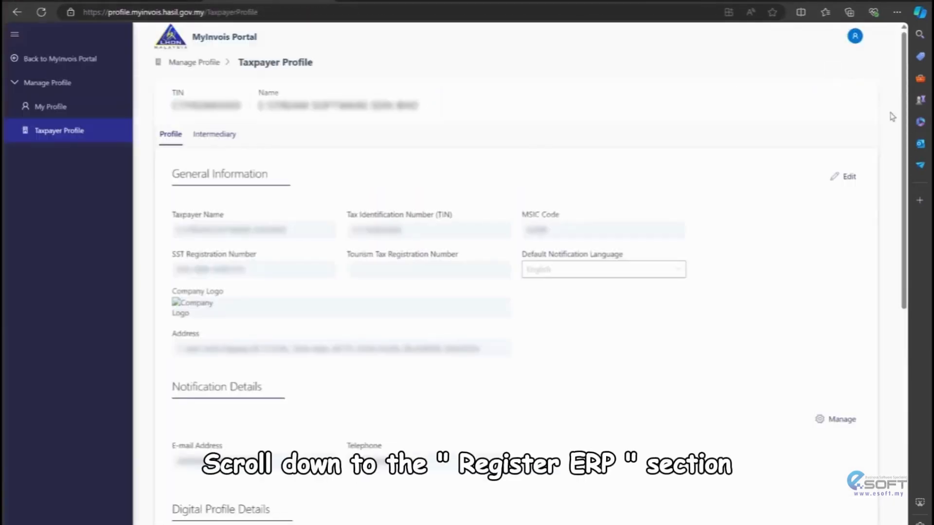
pyautogui.scroll(-3)
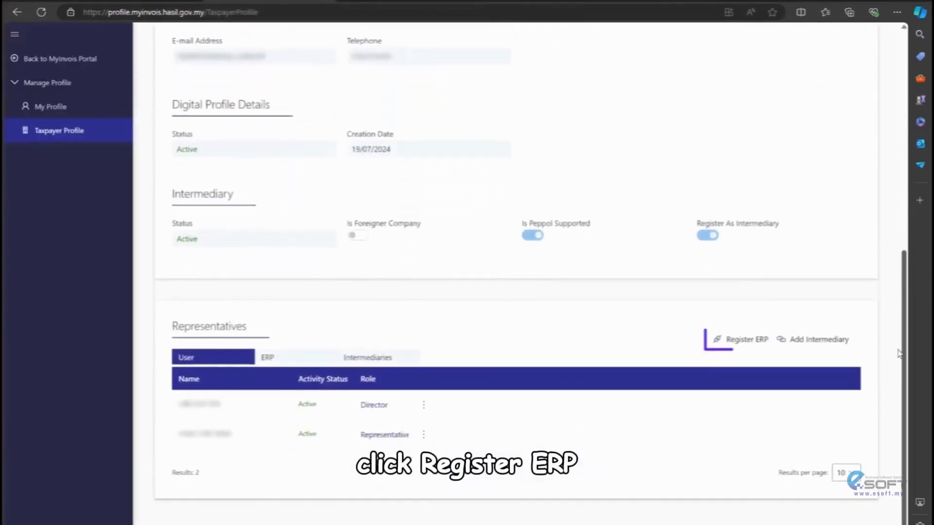
pyautogui.click(743, 338)
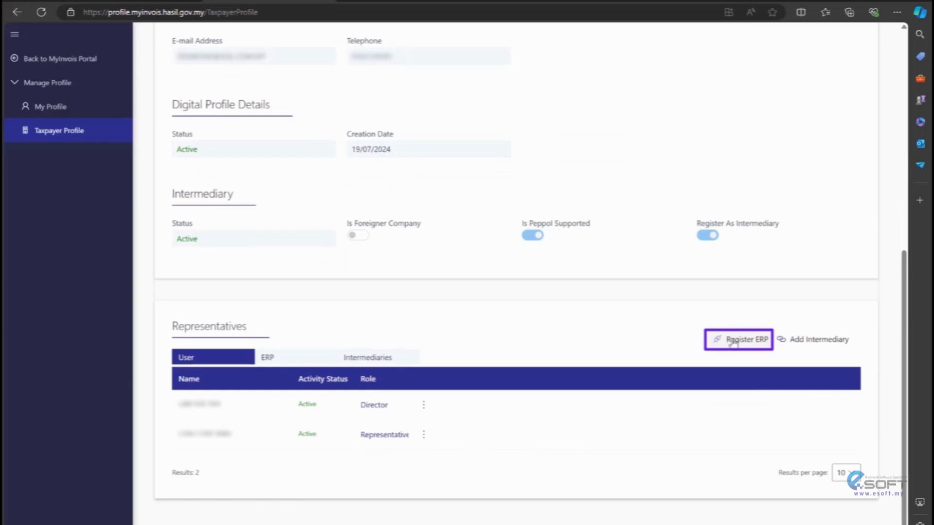
pyautogui.click(738, 339)
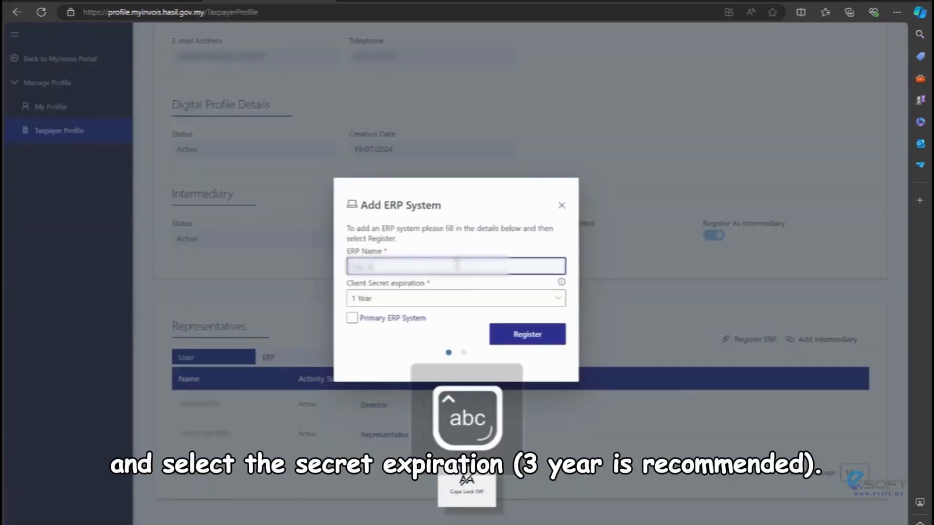
# Step: Register the ERP as primary with a 3-year client secret expiration to generate its credentials
pyautogui.click(455, 298)
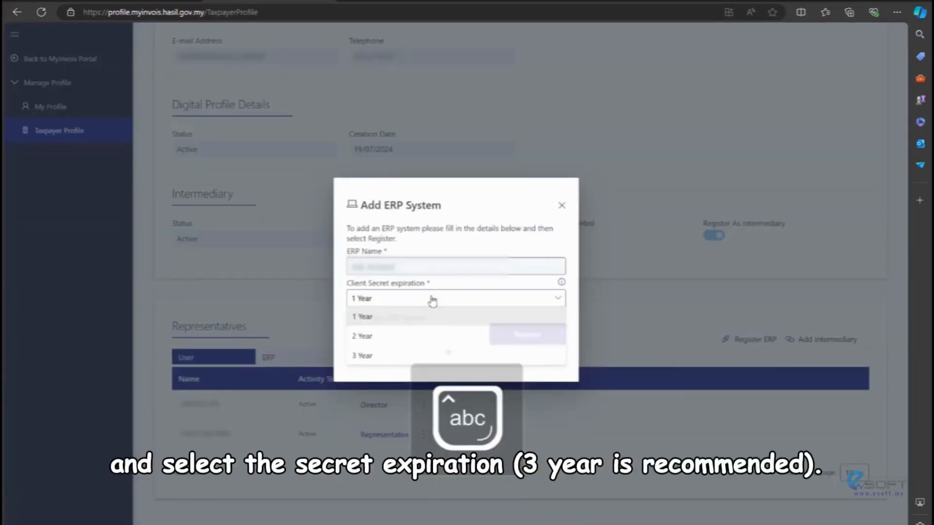
pyautogui.click(362, 356)
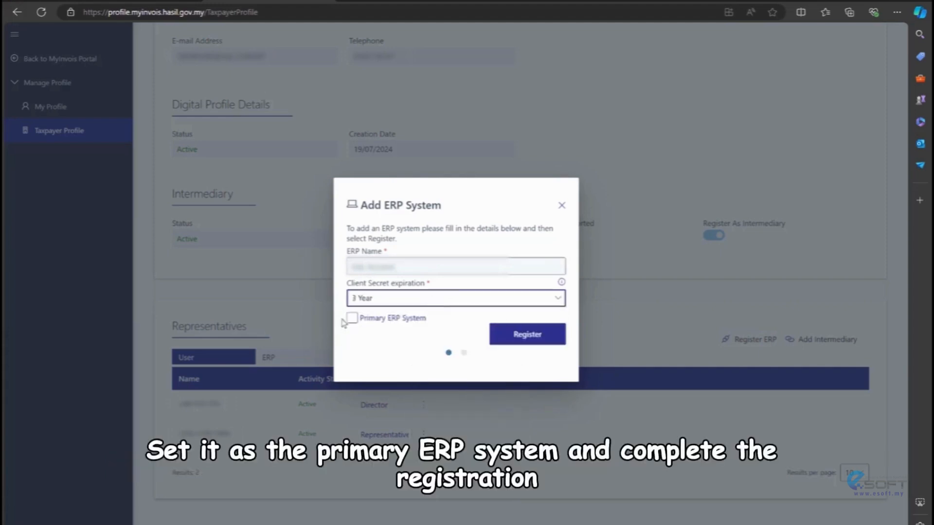
pyautogui.click(351, 317)
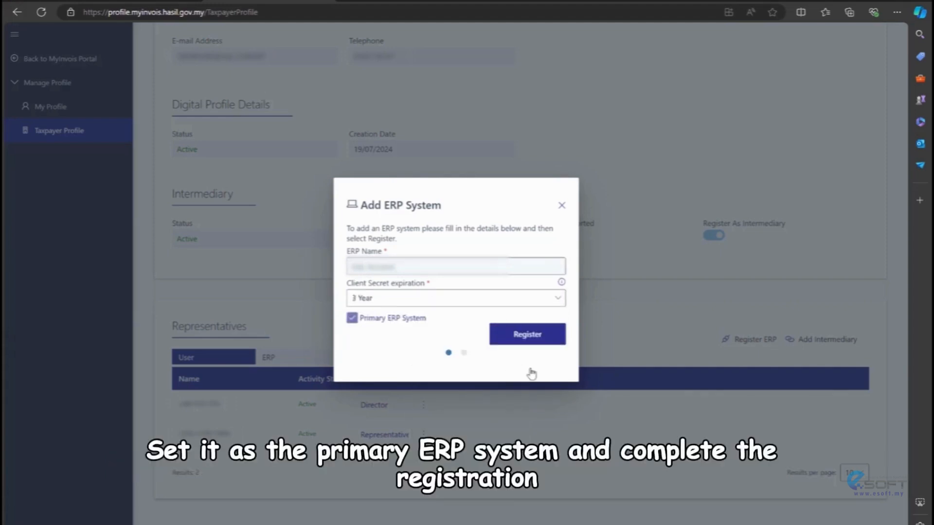
pyautogui.click(527, 334)
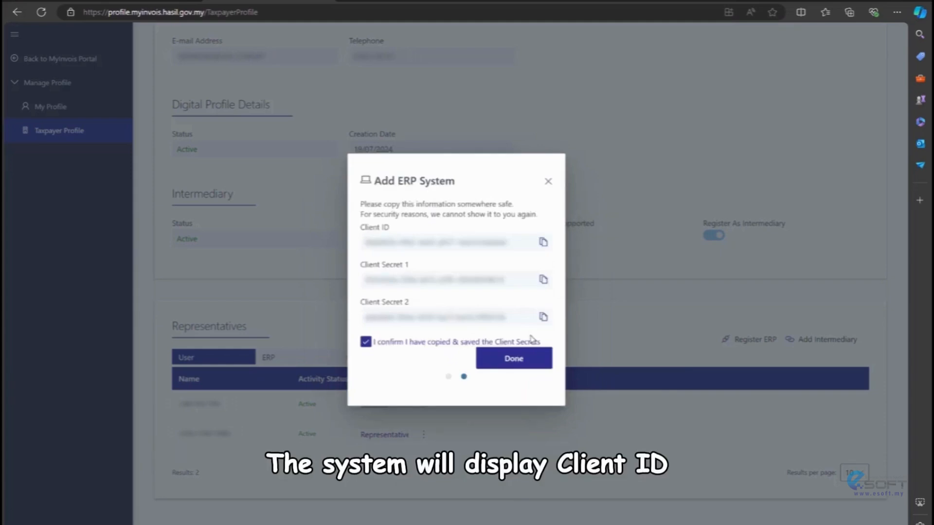
pyautogui.moveTo(543, 243)
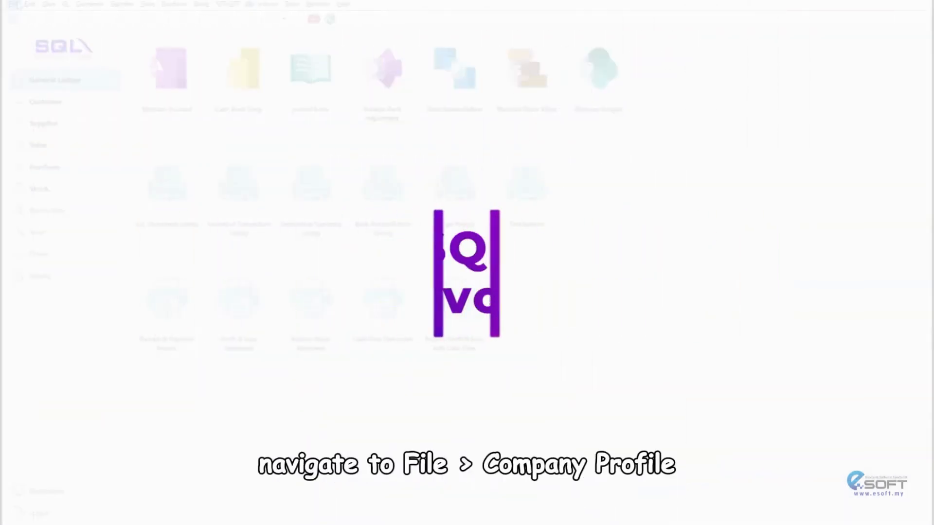
# Step: In SQL Account's Company Profile MyInvois settings, look up and accept the business registration number
pyautogui.click(13, 4)
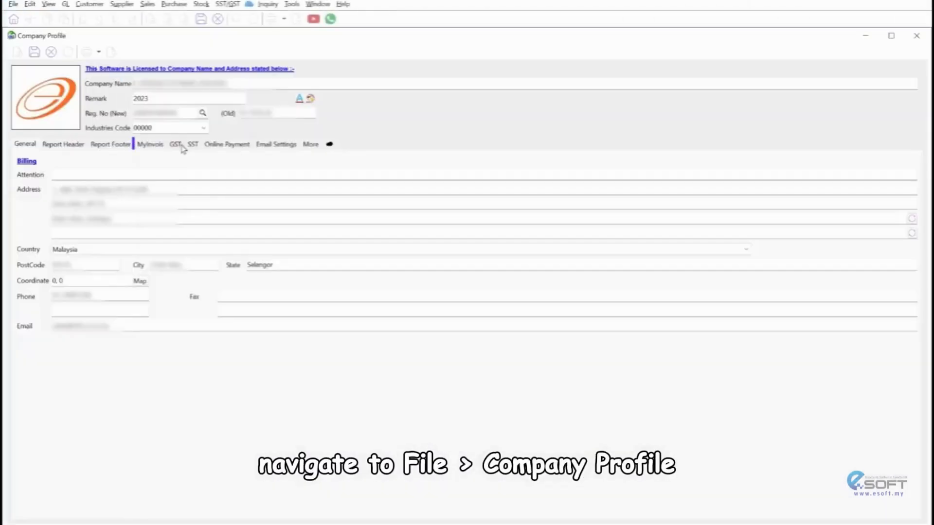
pyautogui.click(150, 144)
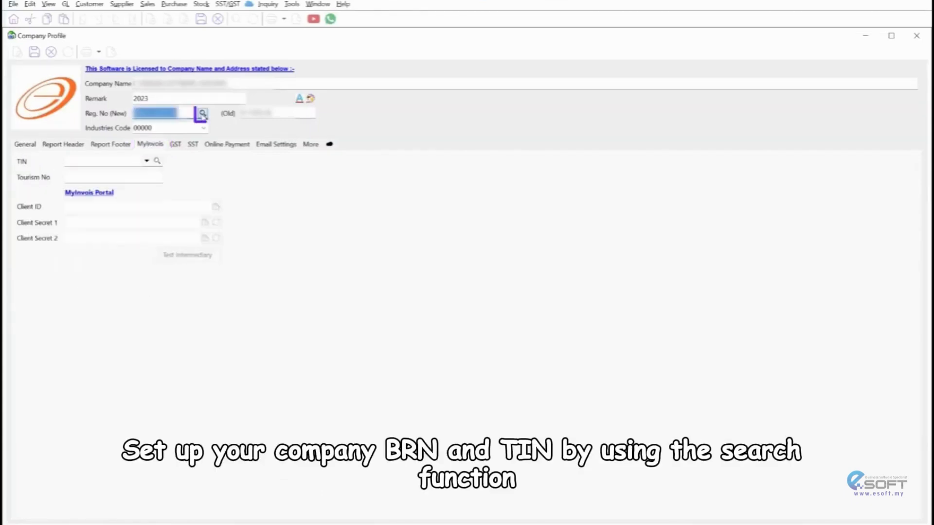
pyautogui.click(202, 113)
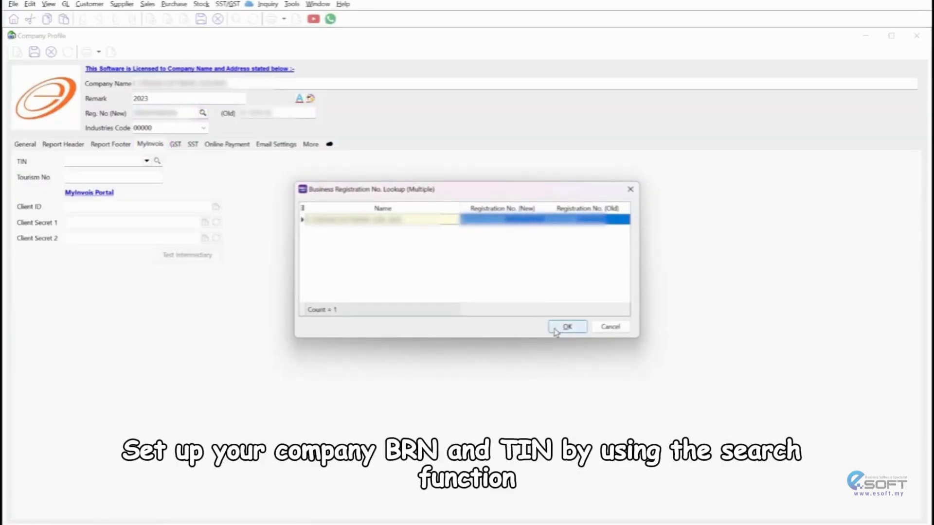
pyautogui.click(566, 327)
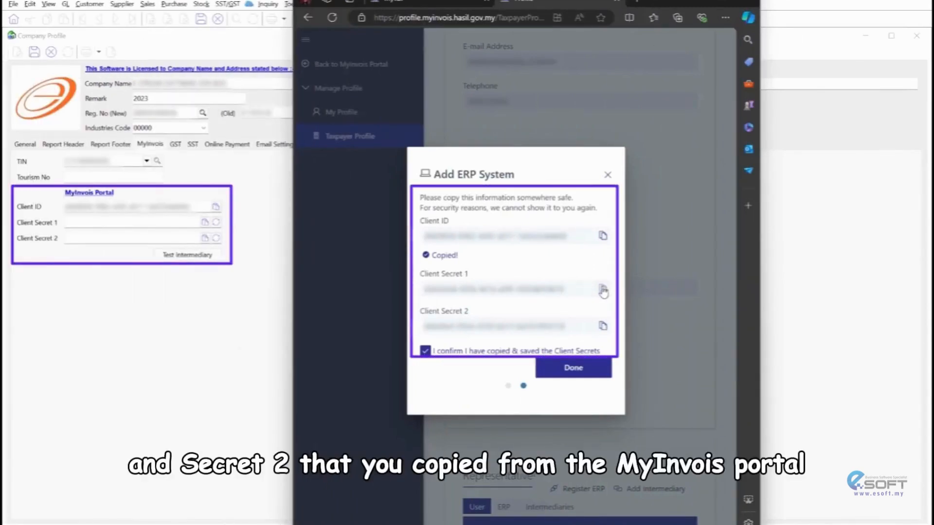
# Step: Enter the Client ID and both client secrets from the portal and run Test Intermediary
pyautogui.click(603, 291)
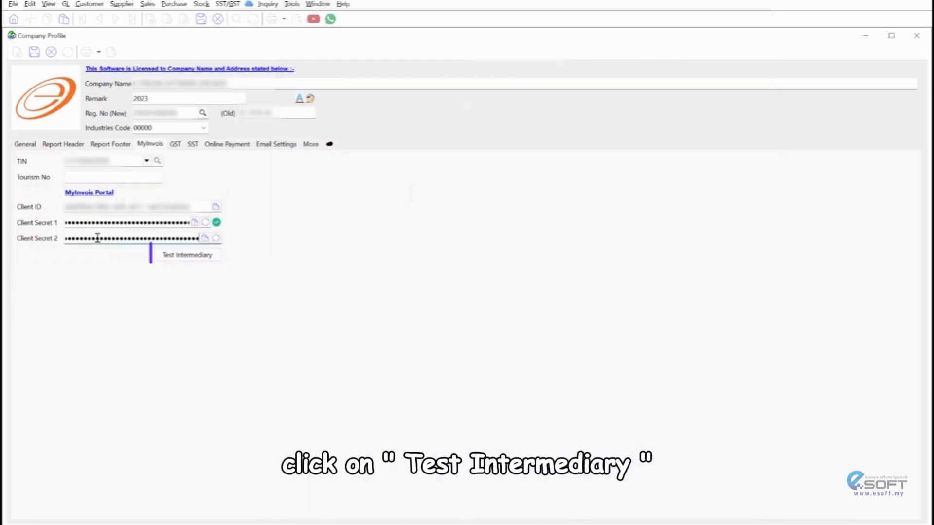
pyautogui.click(187, 255)
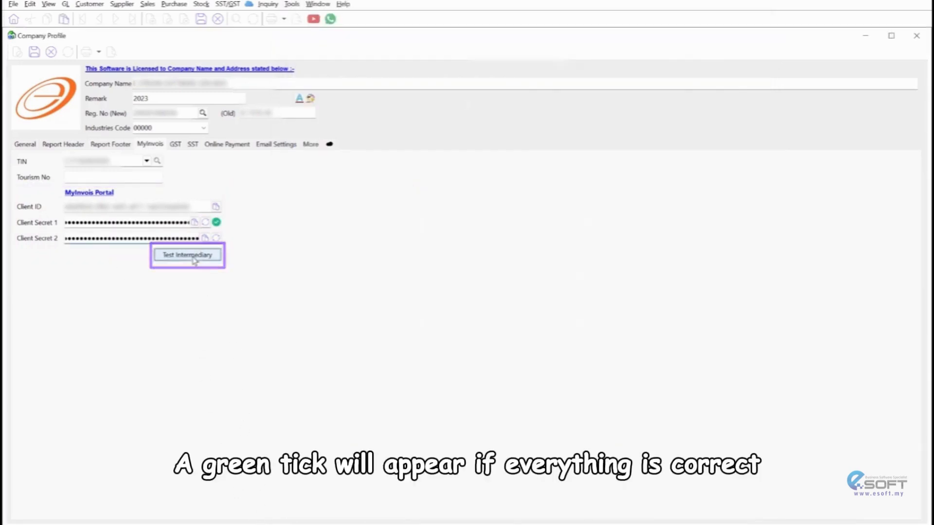
pyautogui.click(186, 255)
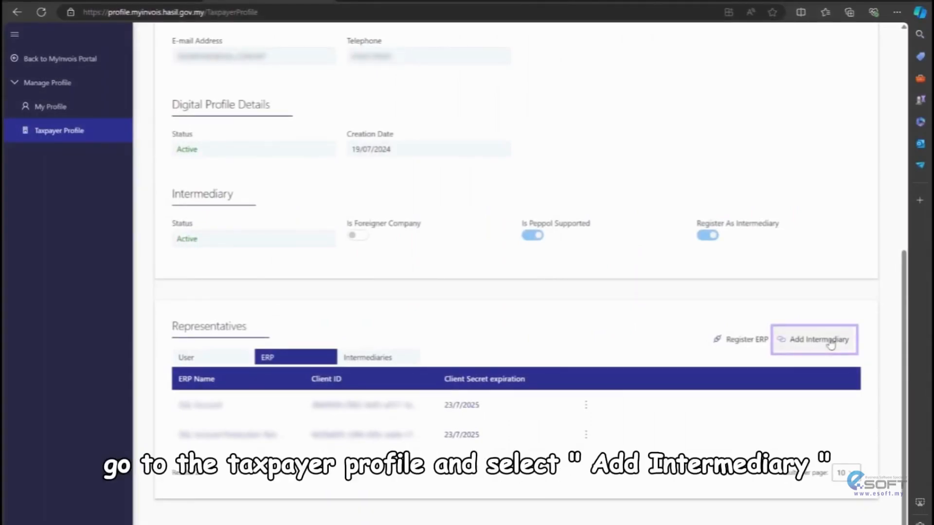
# Step: Add SQL as intermediary by TIN and BRN with submit, cancel, rejection-request and notification permissions, and save
pyautogui.click(815, 340)
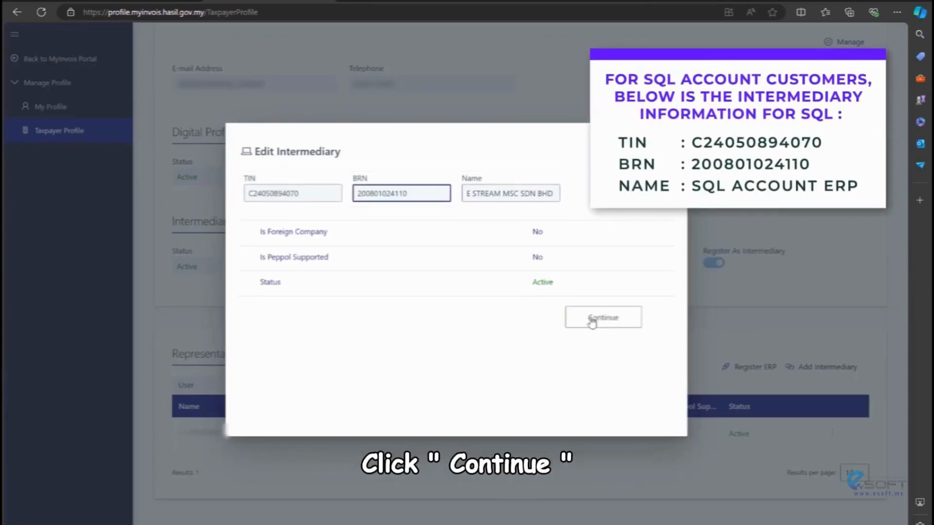
pyautogui.click(602, 317)
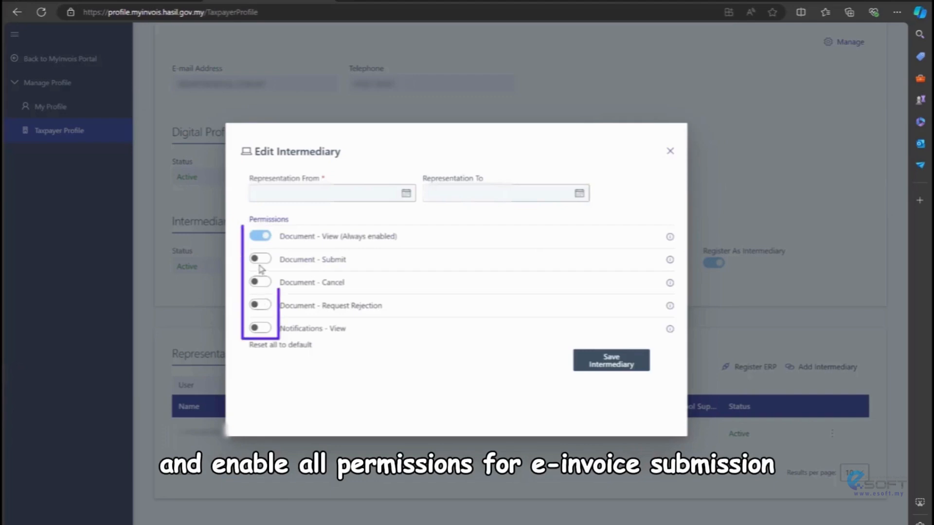
pyautogui.click(260, 259)
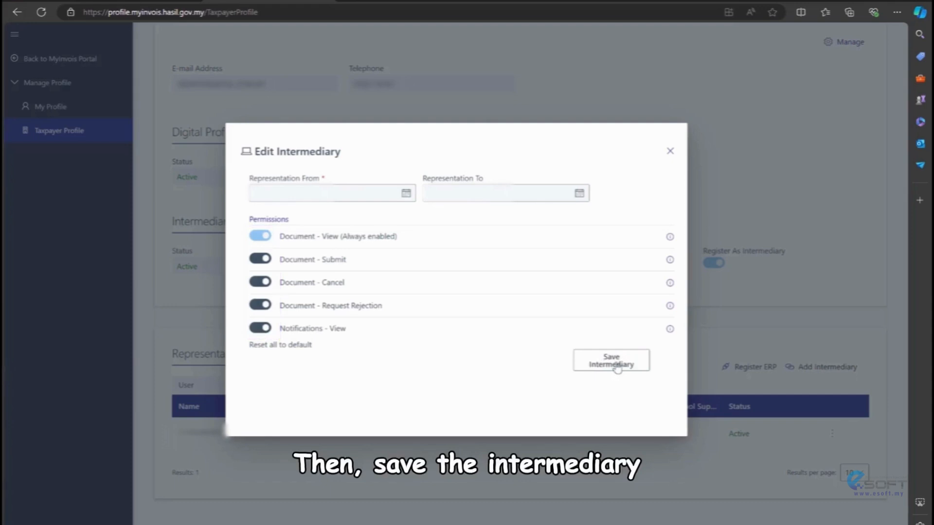
pyautogui.click(611, 361)
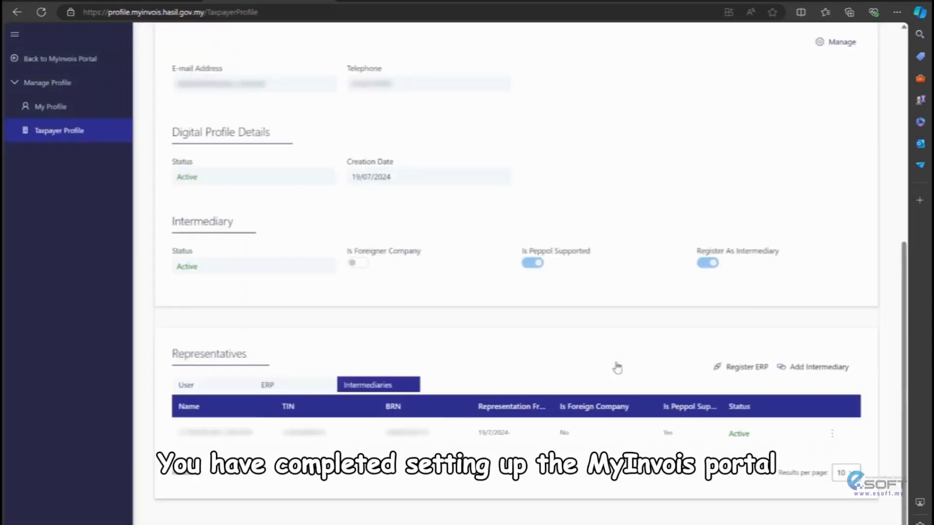
pyautogui.moveTo(591, 377)
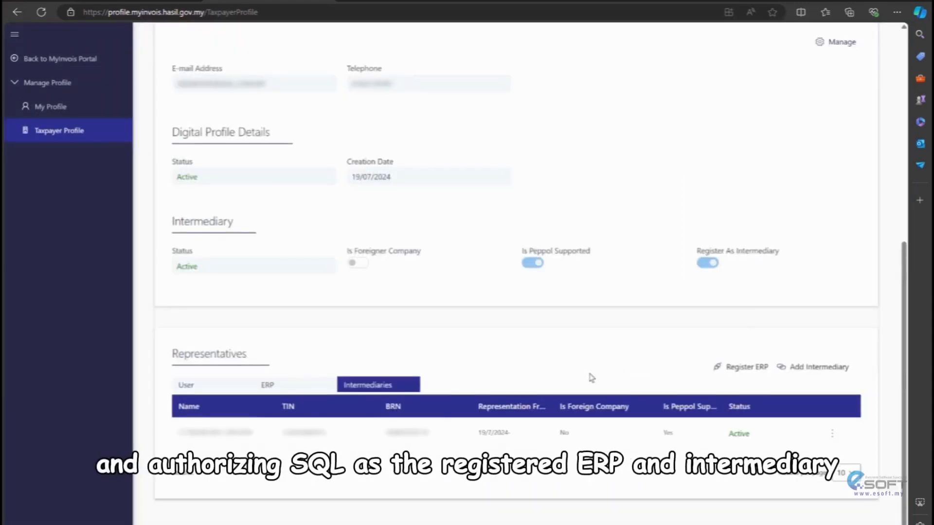